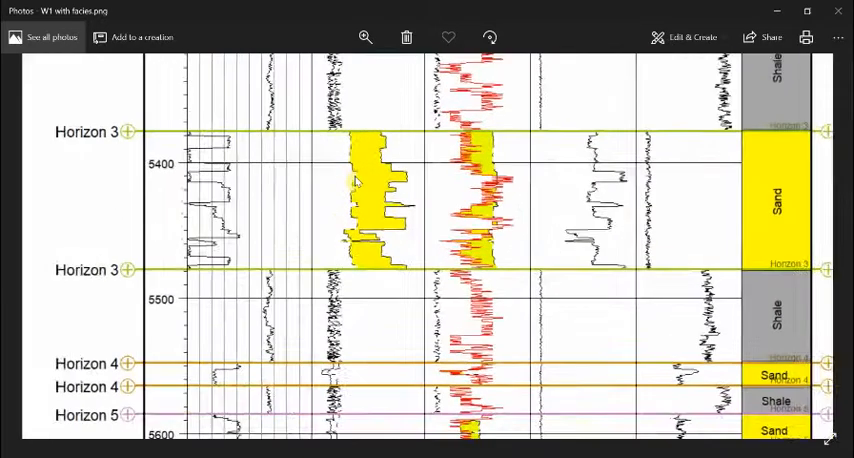
Scroll through the results and check the Well 1 Zone 1 thickness value.
scroll(down, 3)
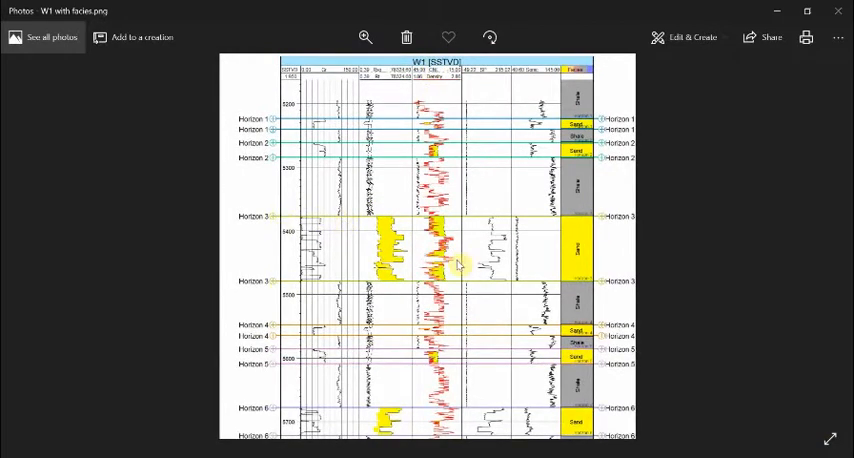
scroll(down, 3)
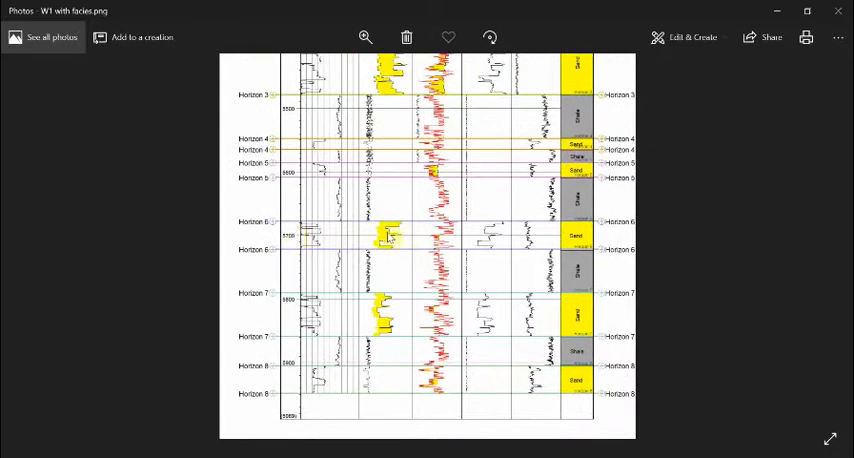
mouse_move(203, 291)
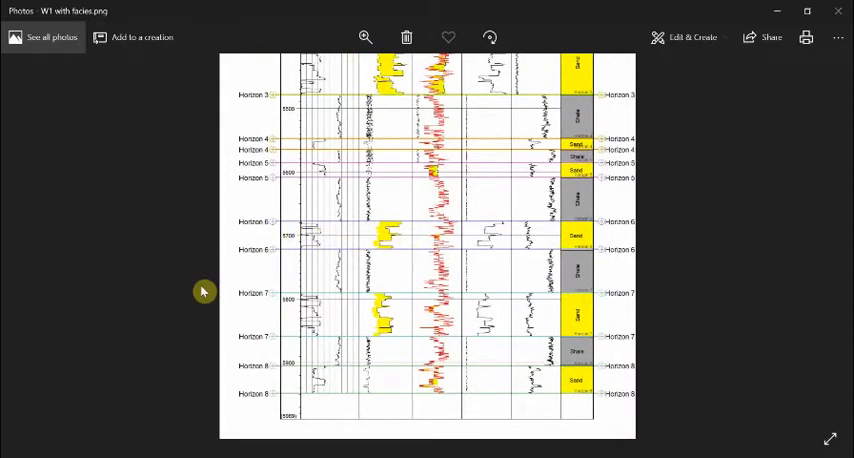
mouse_move(393, 323)
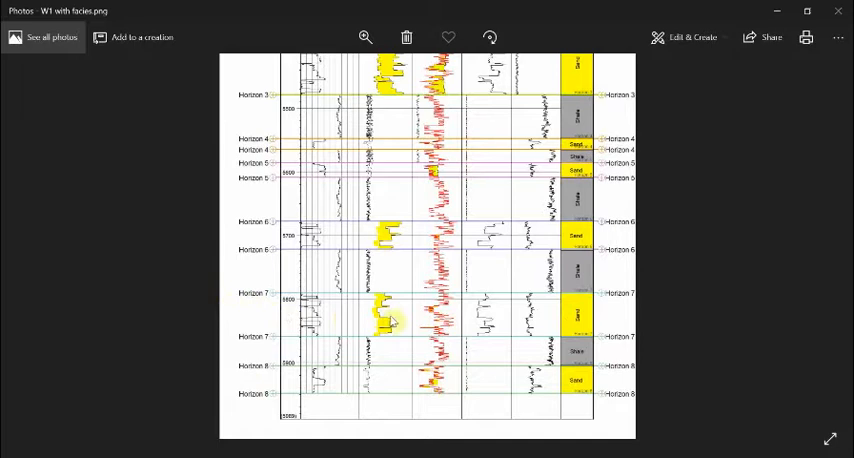
mouse_move(392, 320)
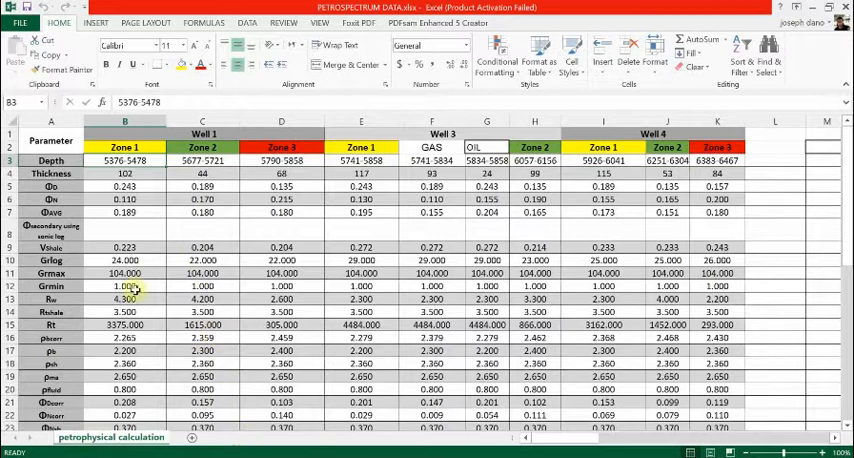
click(125, 160)
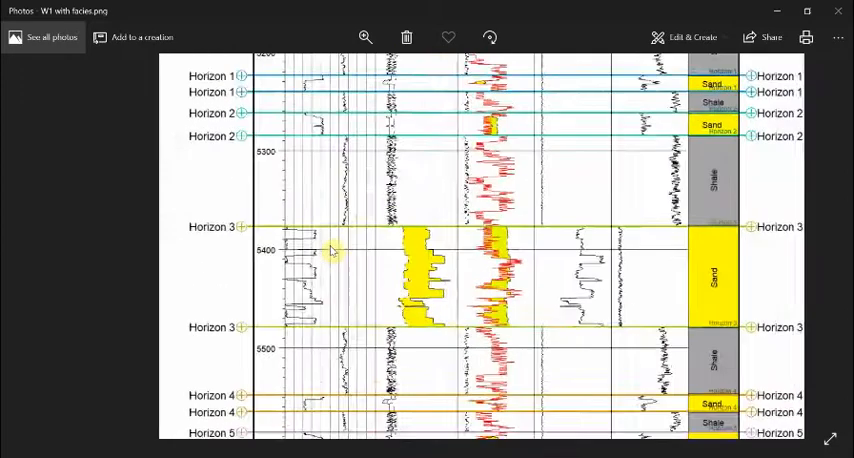
scroll(down, 3)
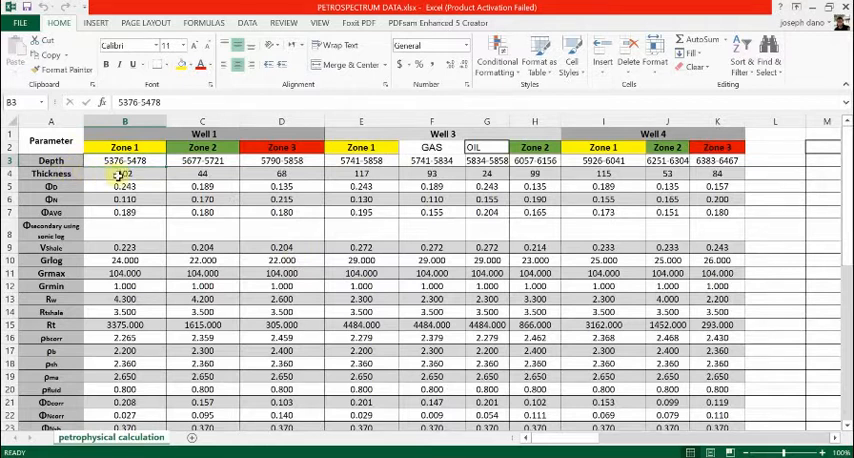
click(124, 173)
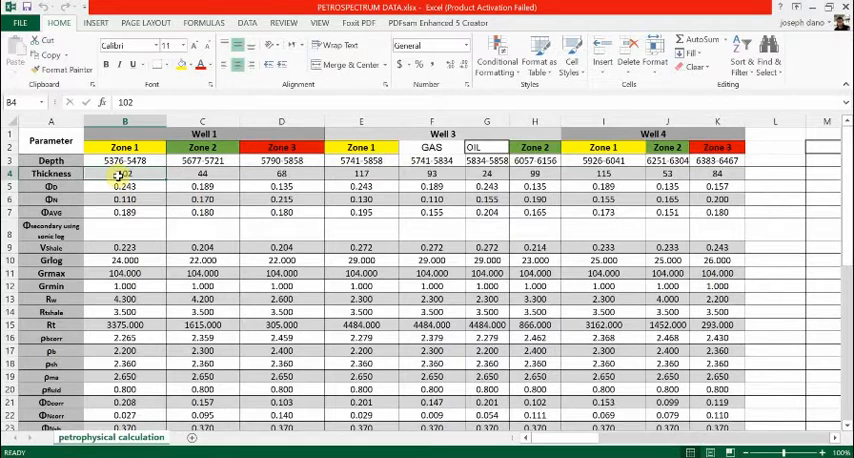
mouse_move(242, 299)
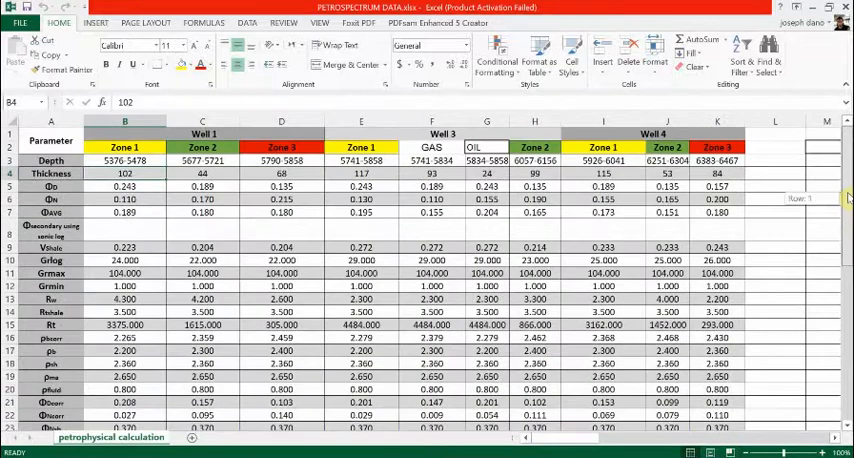
Scroll down to the written formulas and select C44 to show the Simandoux SW formula.
scroll(down, 3)
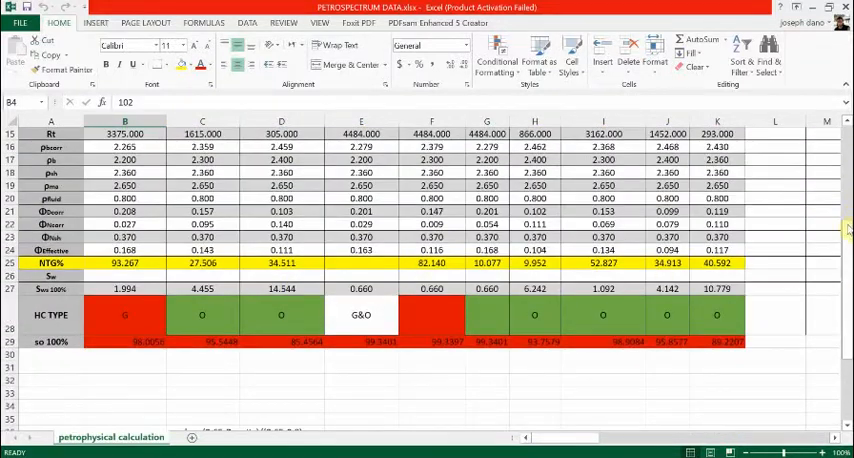
scroll(down, 3)
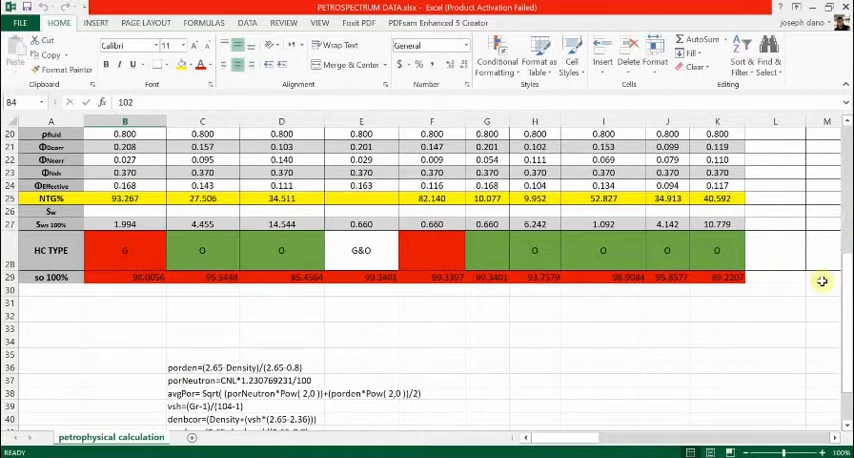
scroll(down, 3)
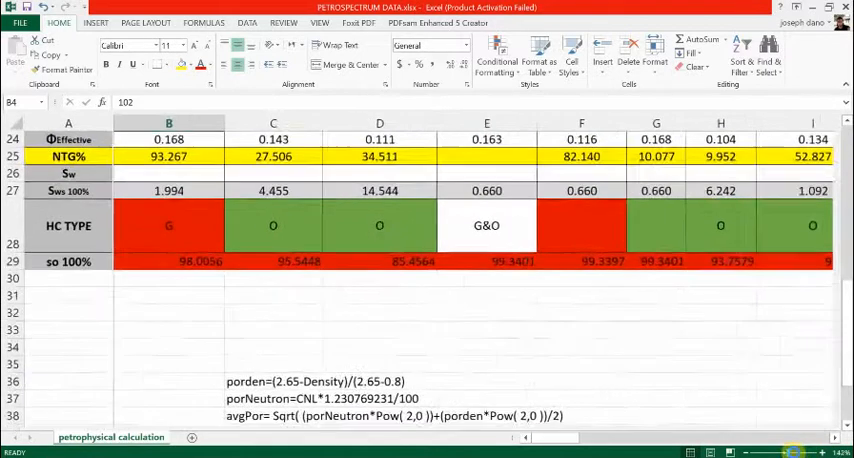
scroll(down, 3)
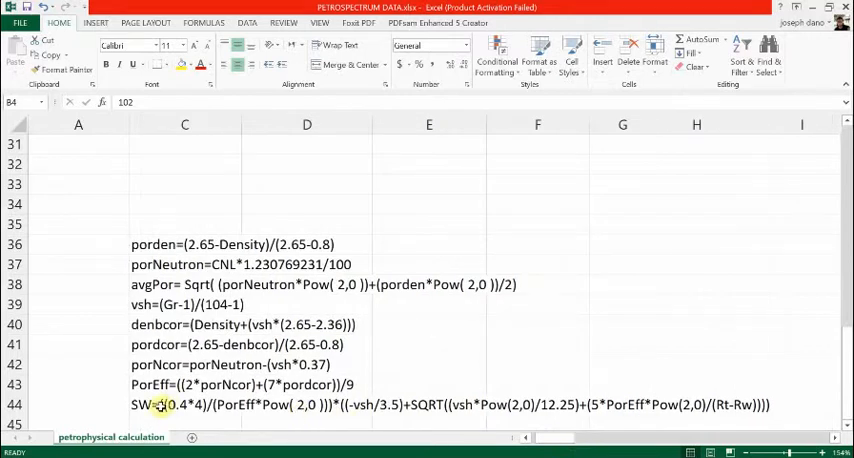
click(184, 404)
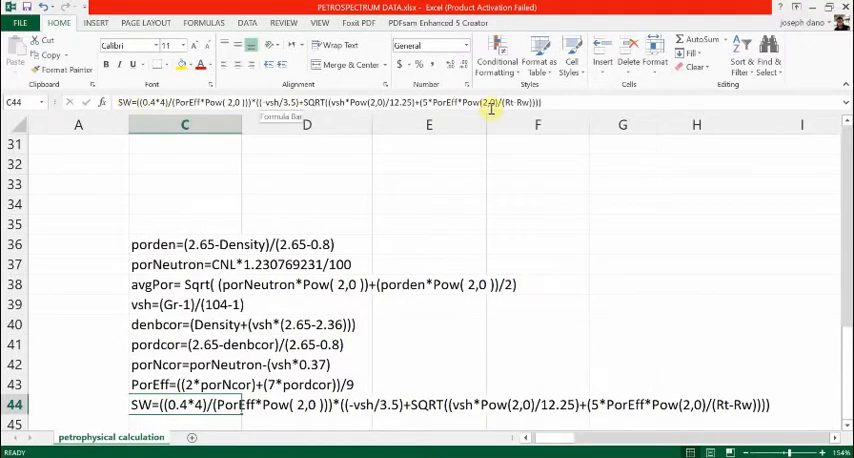
mouse_move(633, 347)
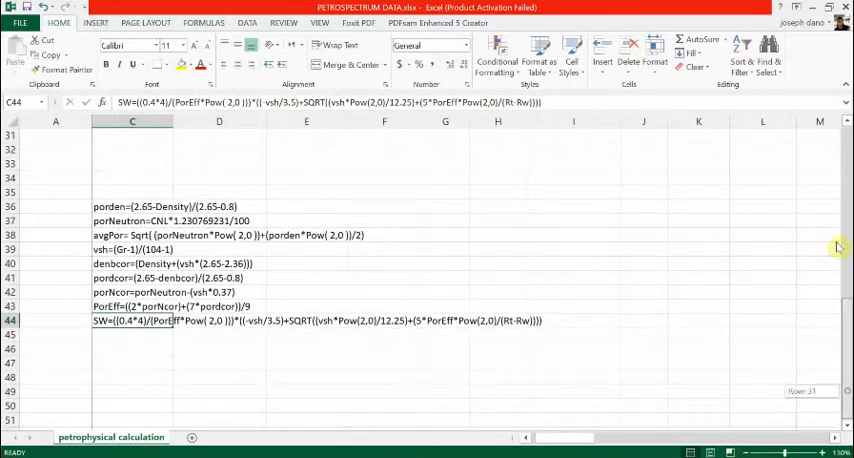
Review the neutron porosity label and Well 1 Zone 1 porosity and shale resistivity values.
scroll(up, 3)
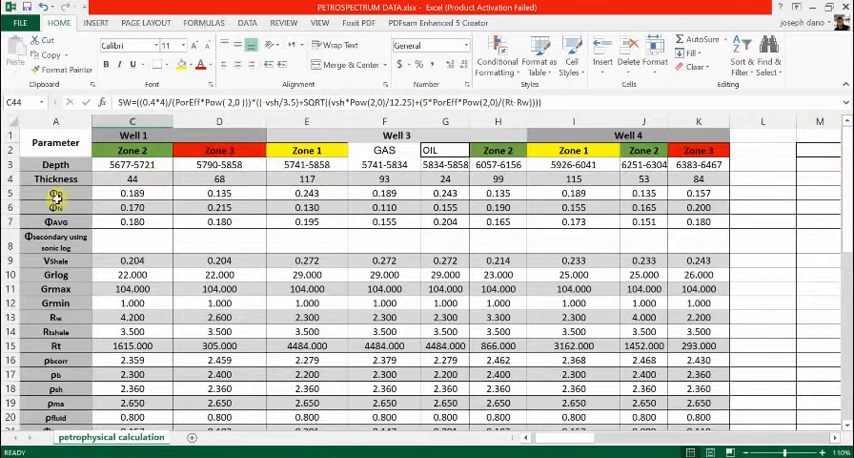
click(55, 193)
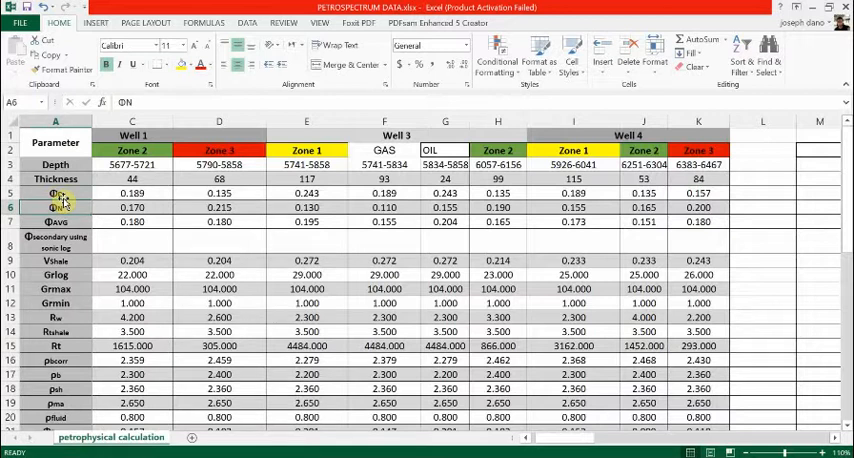
click(55, 221)
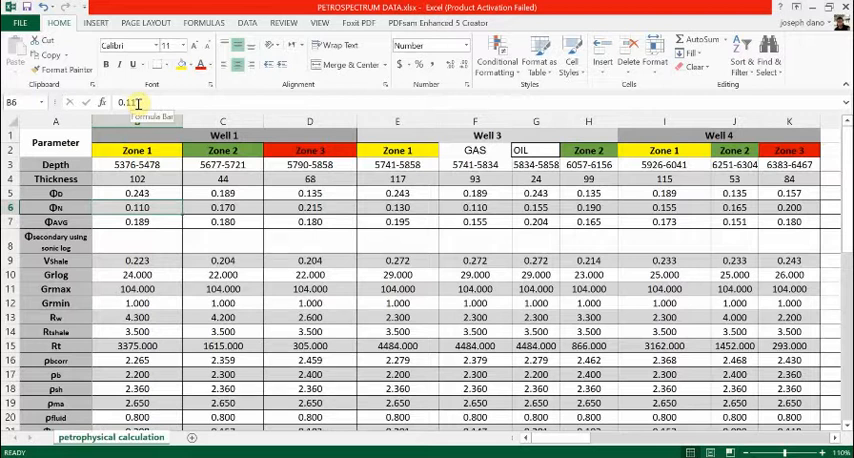
click(137, 193)
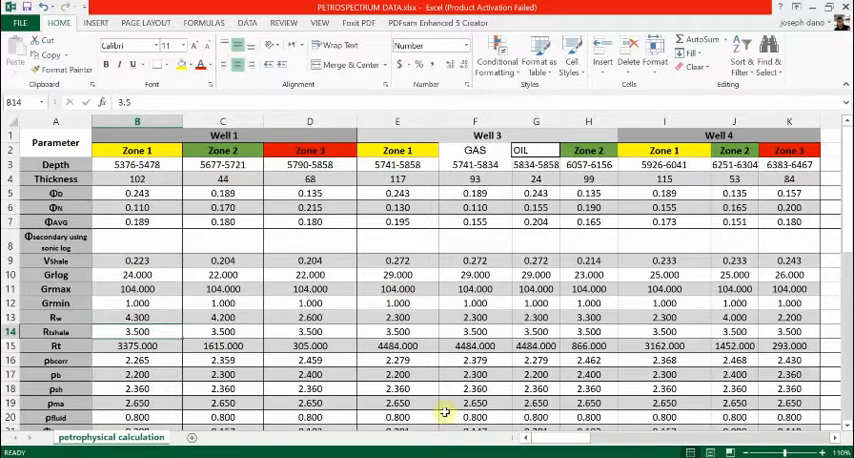
scroll(down, 3)
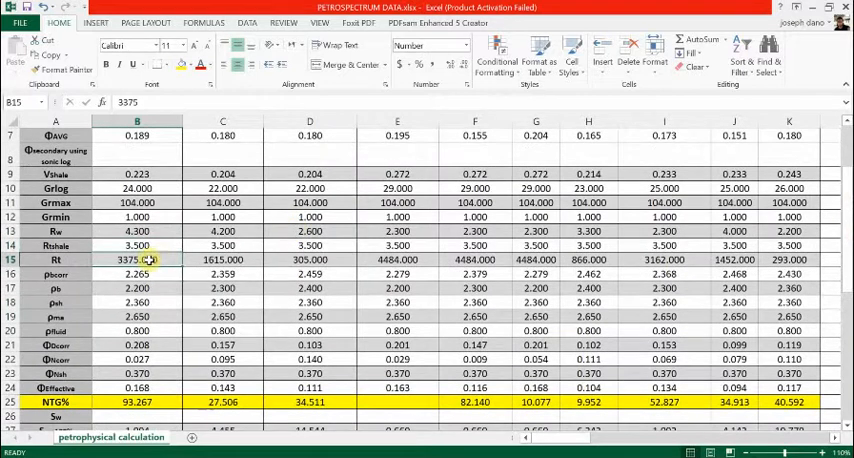
click(137, 273)
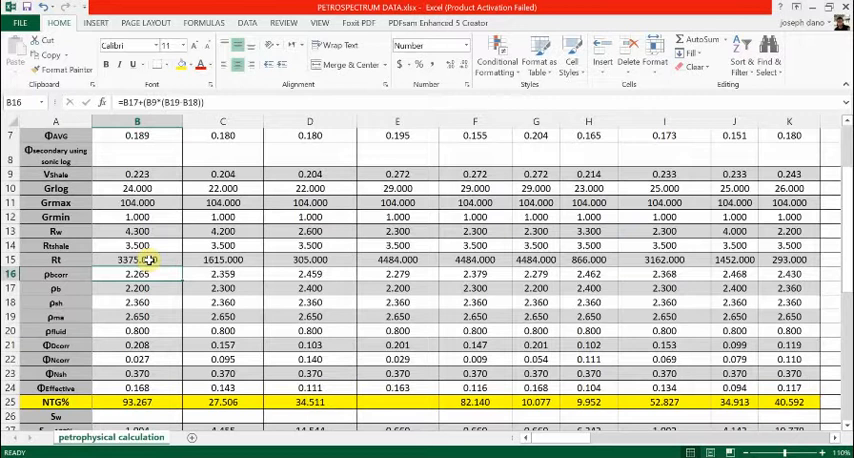
click(137, 288)
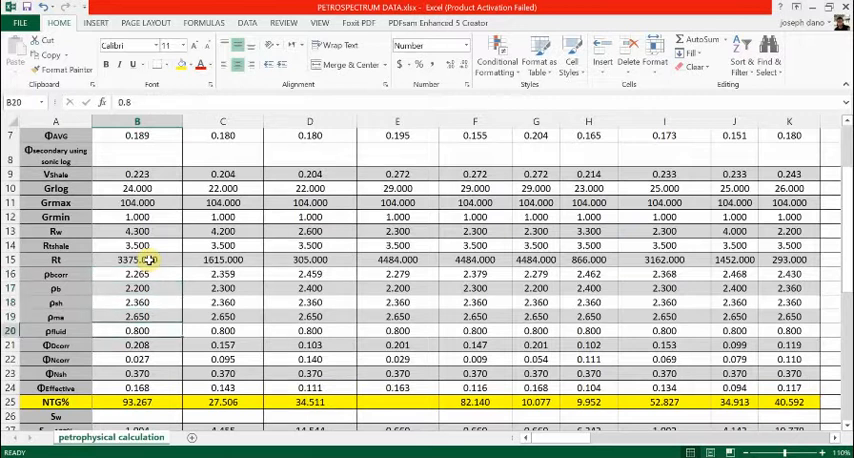
click(137, 358)
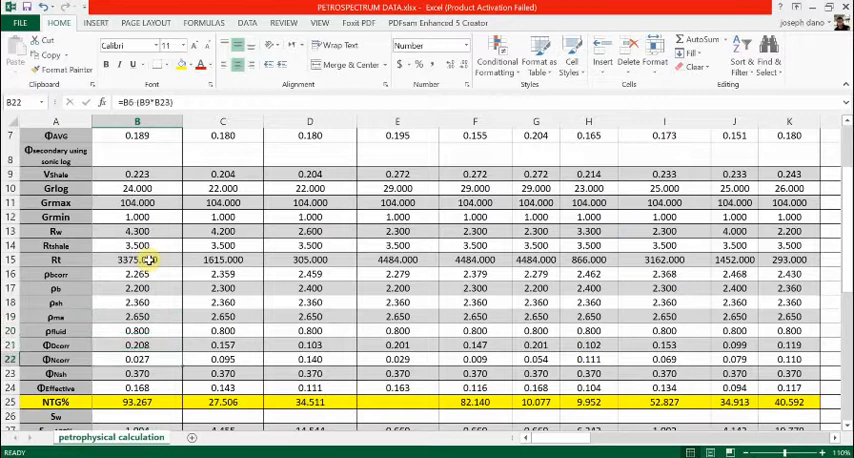
click(136, 373)
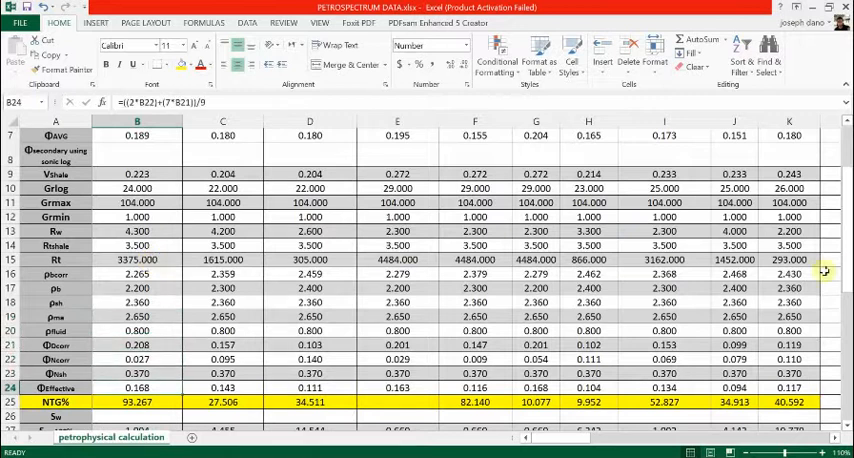
scroll(down, 3)
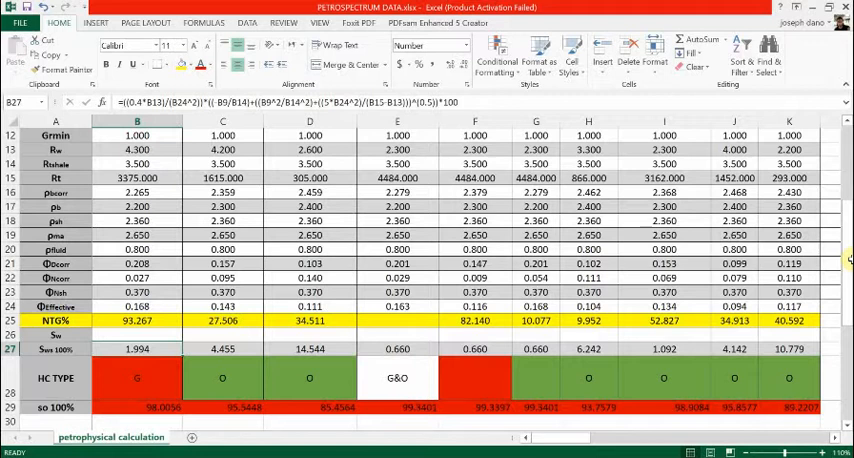
scroll(down, 3)
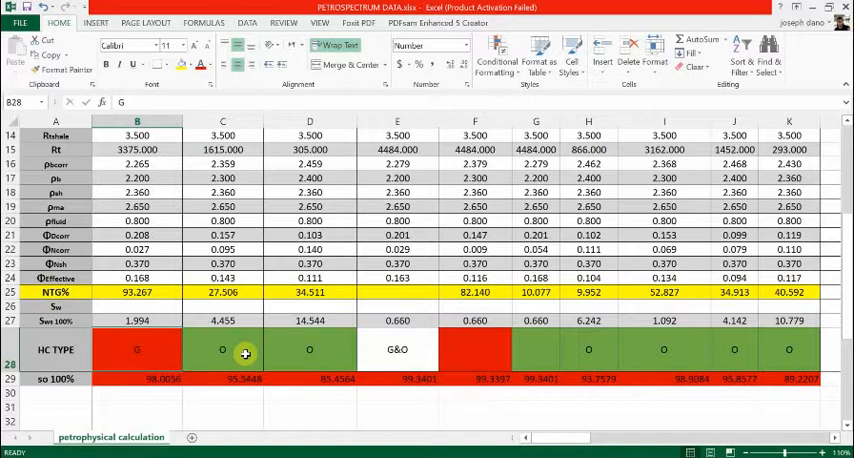
click(222, 378)
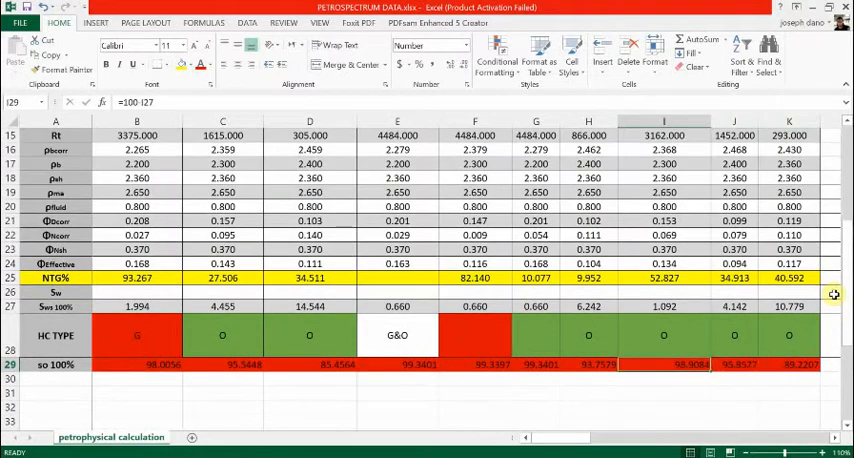
click(397, 335)
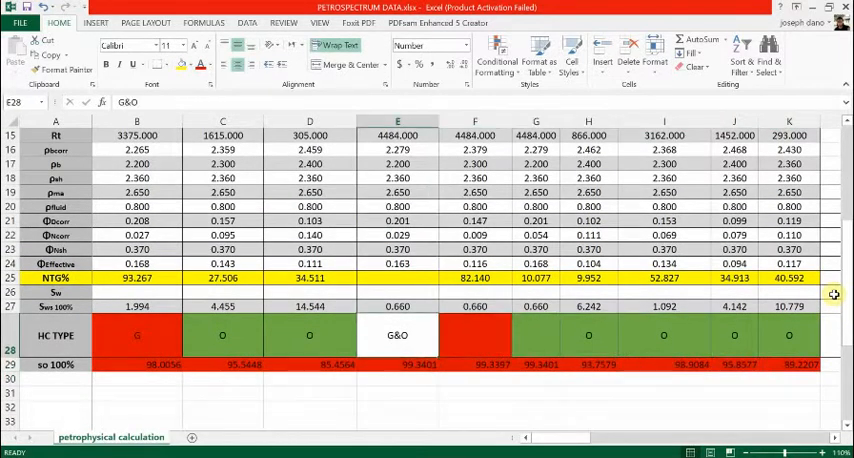
click(136, 335)
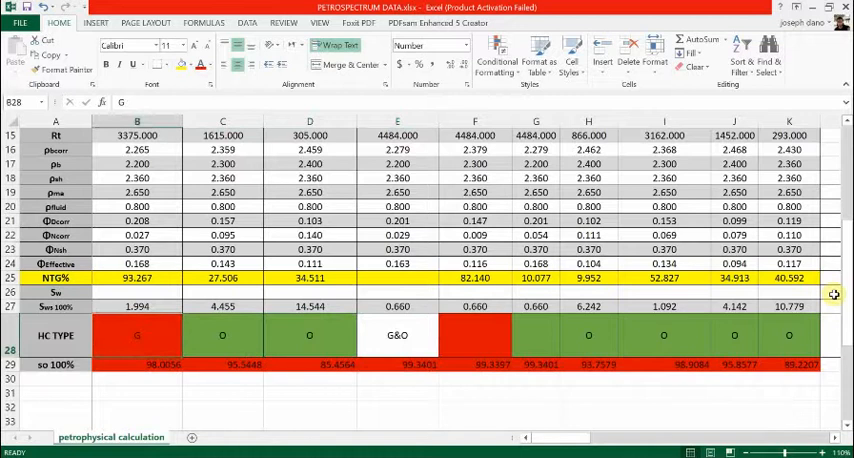
click(56, 335)
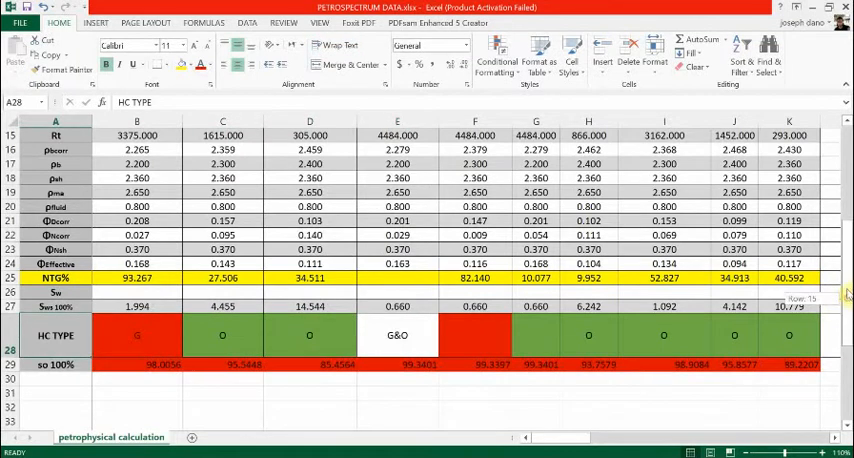
scroll(up, 3)
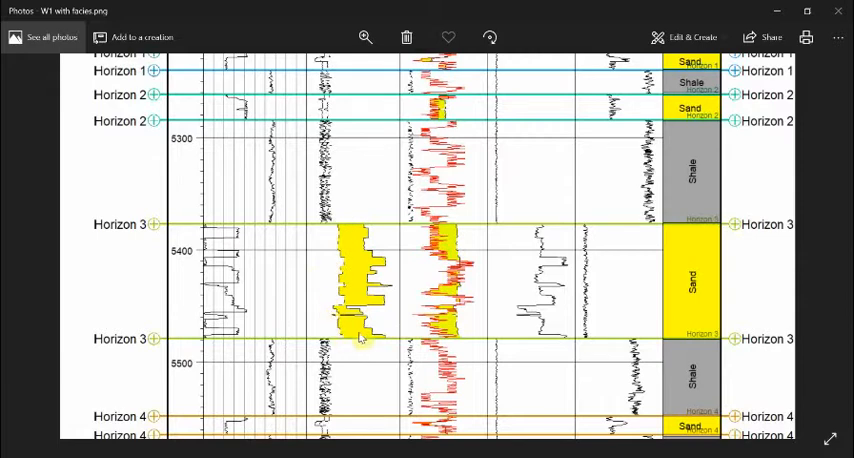
mouse_move(365, 222)
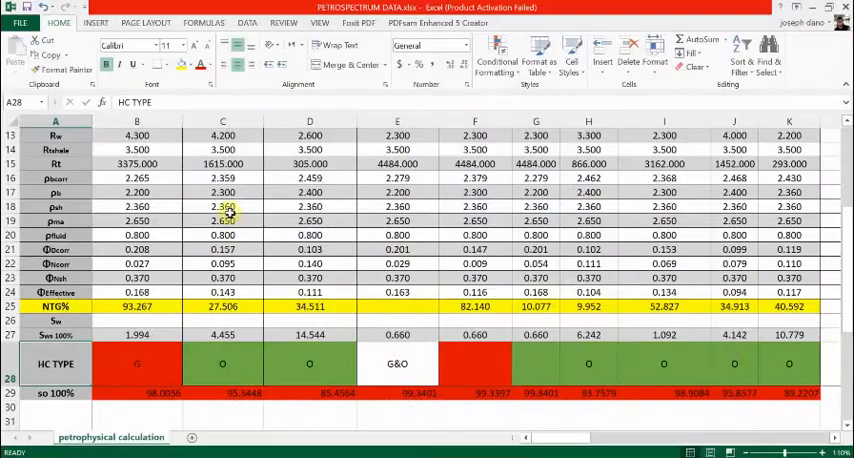
scroll(up, 3)
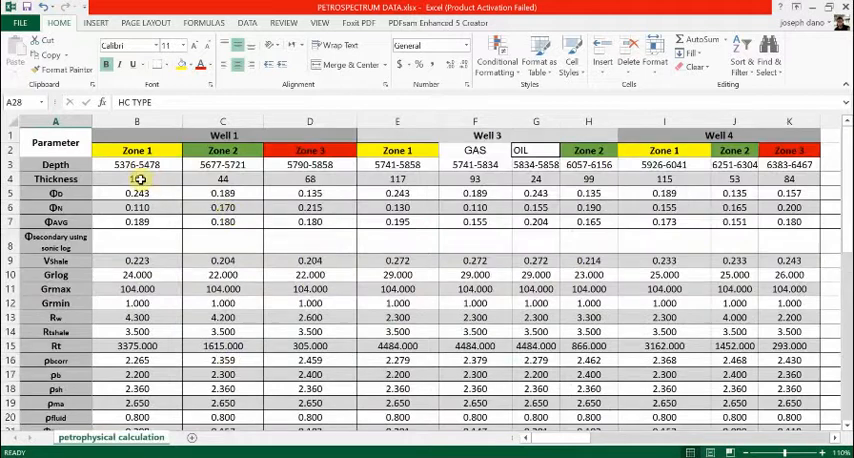
text(102)
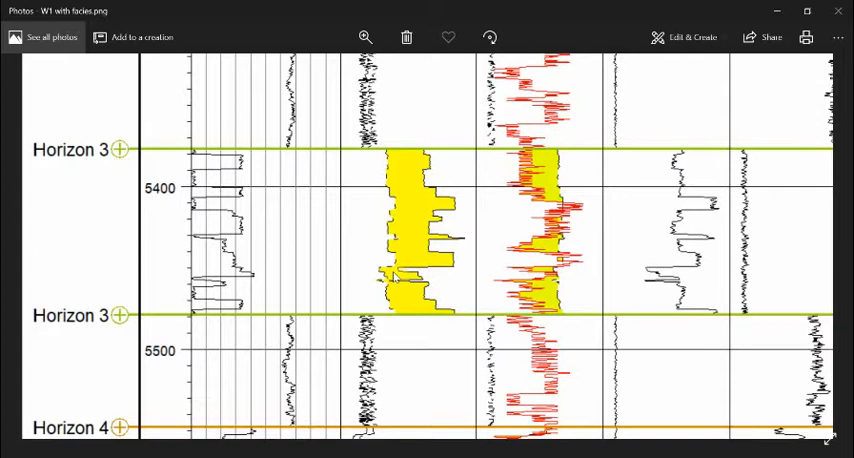
mouse_move(360, 162)
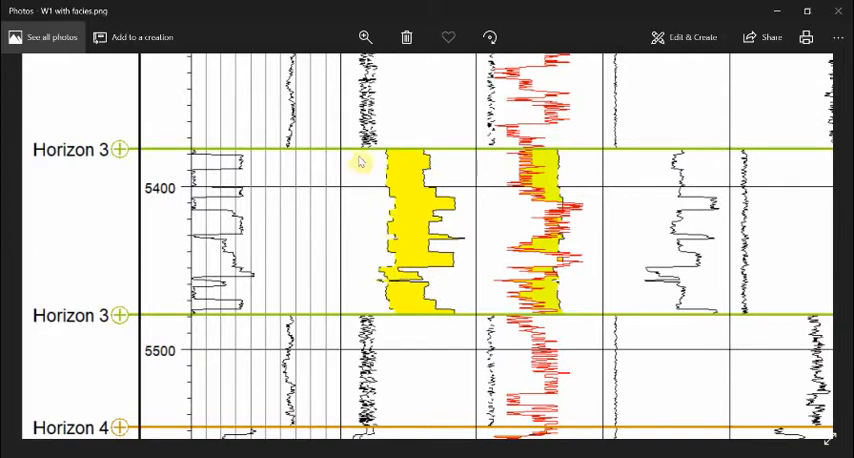
mouse_move(361, 158)
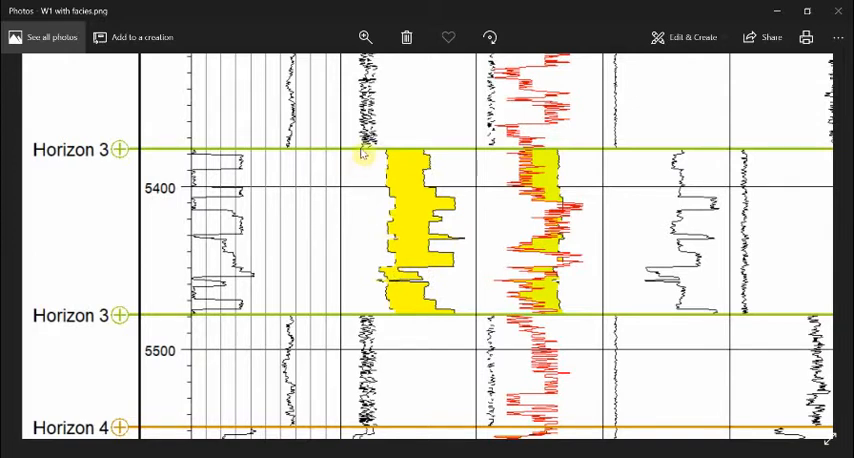
mouse_move(200, 163)
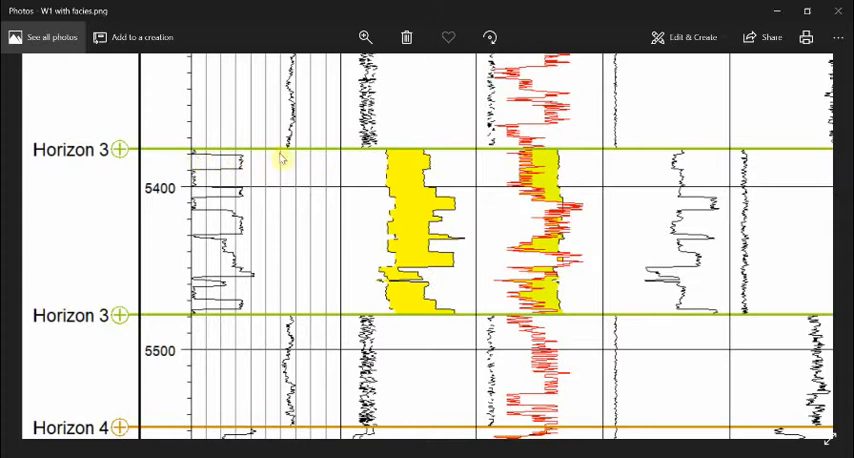
mouse_move(312, 176)
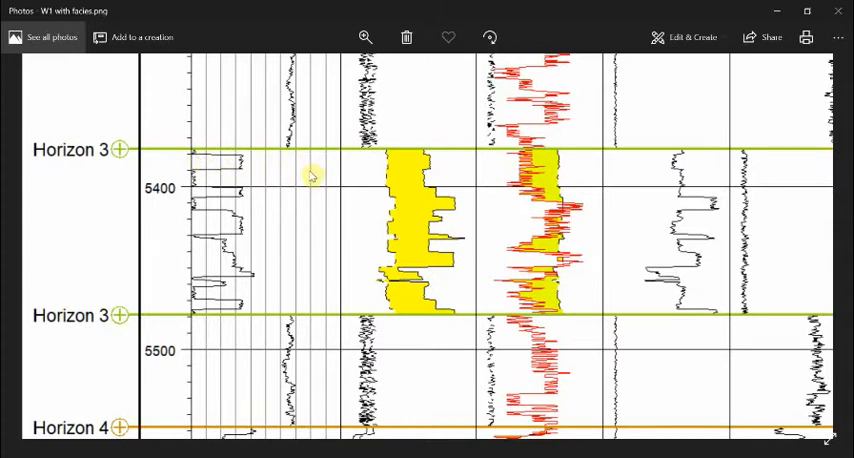
mouse_move(240, 265)
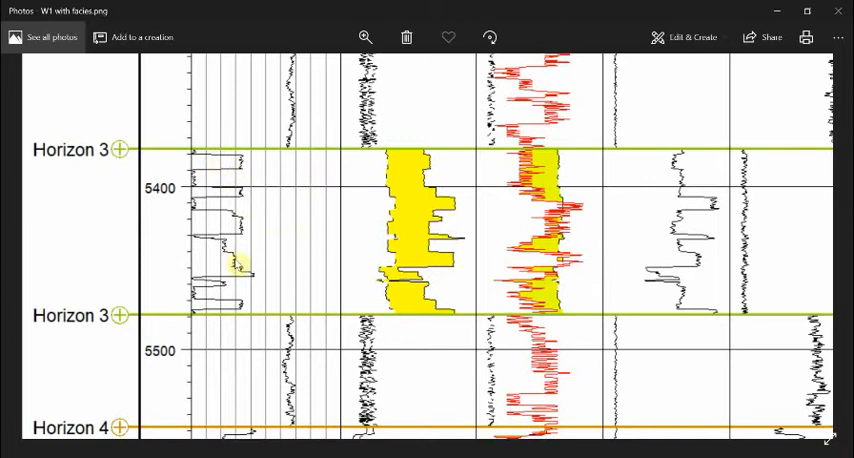
mouse_move(207, 296)
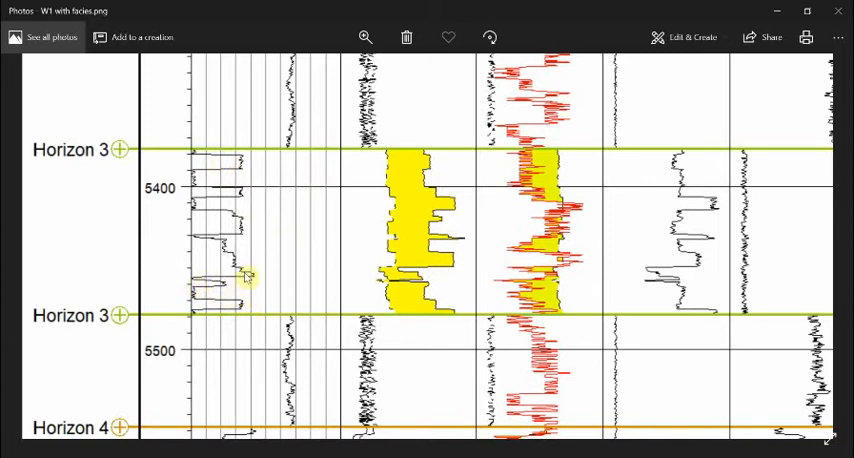
mouse_move(375, 285)
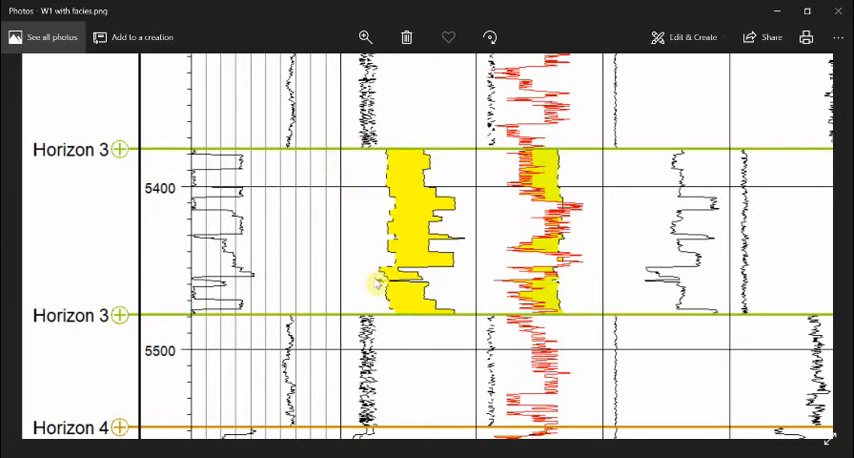